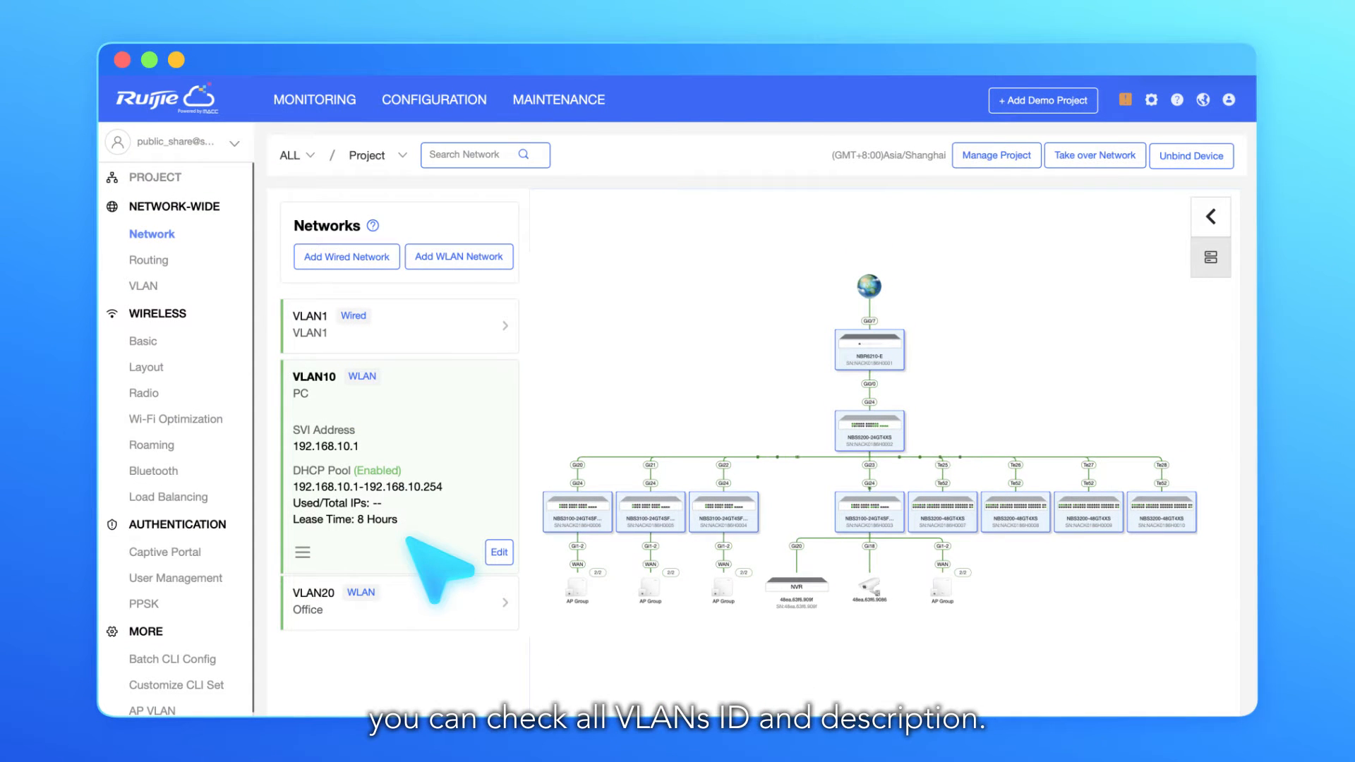
Expand the VLAN20 Office details, then view an access switch's VLAN 20 access ports.
left_click(398, 603)
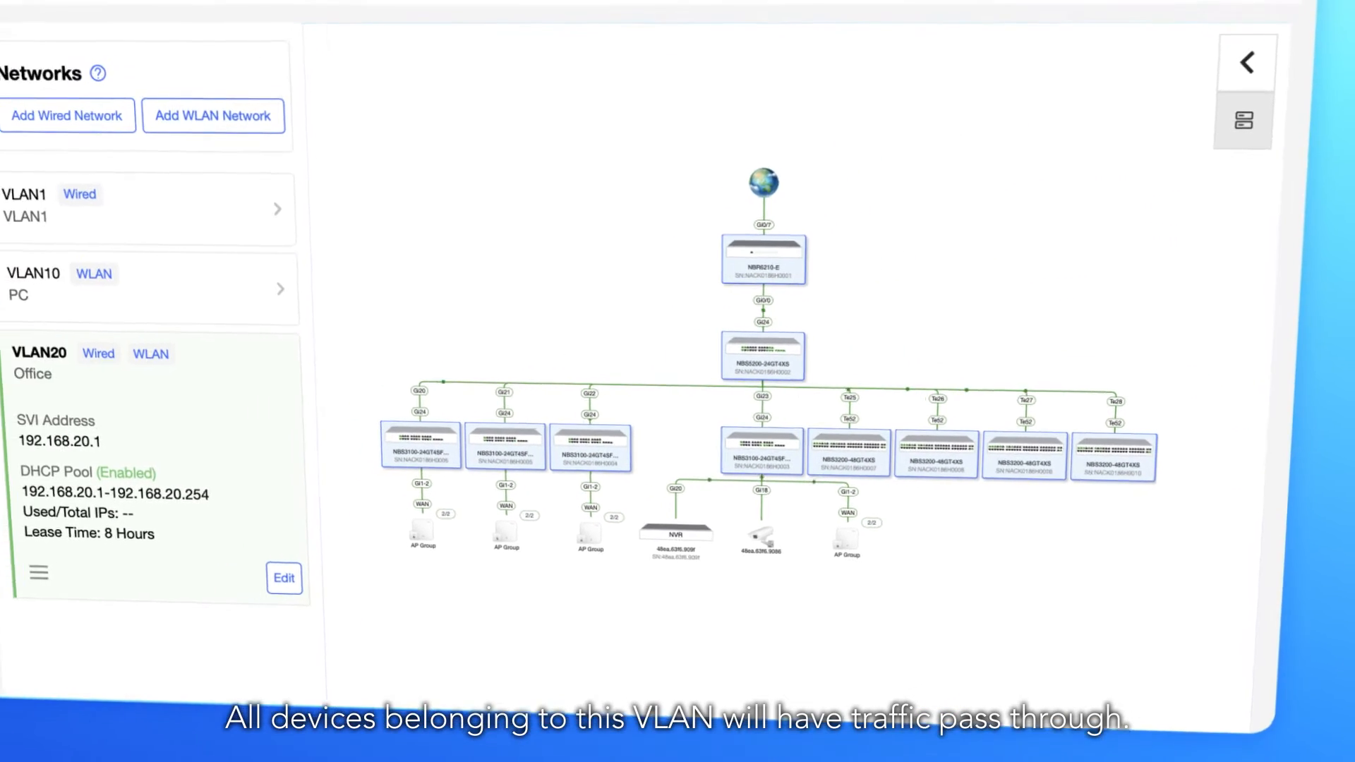
left_click(869, 501)
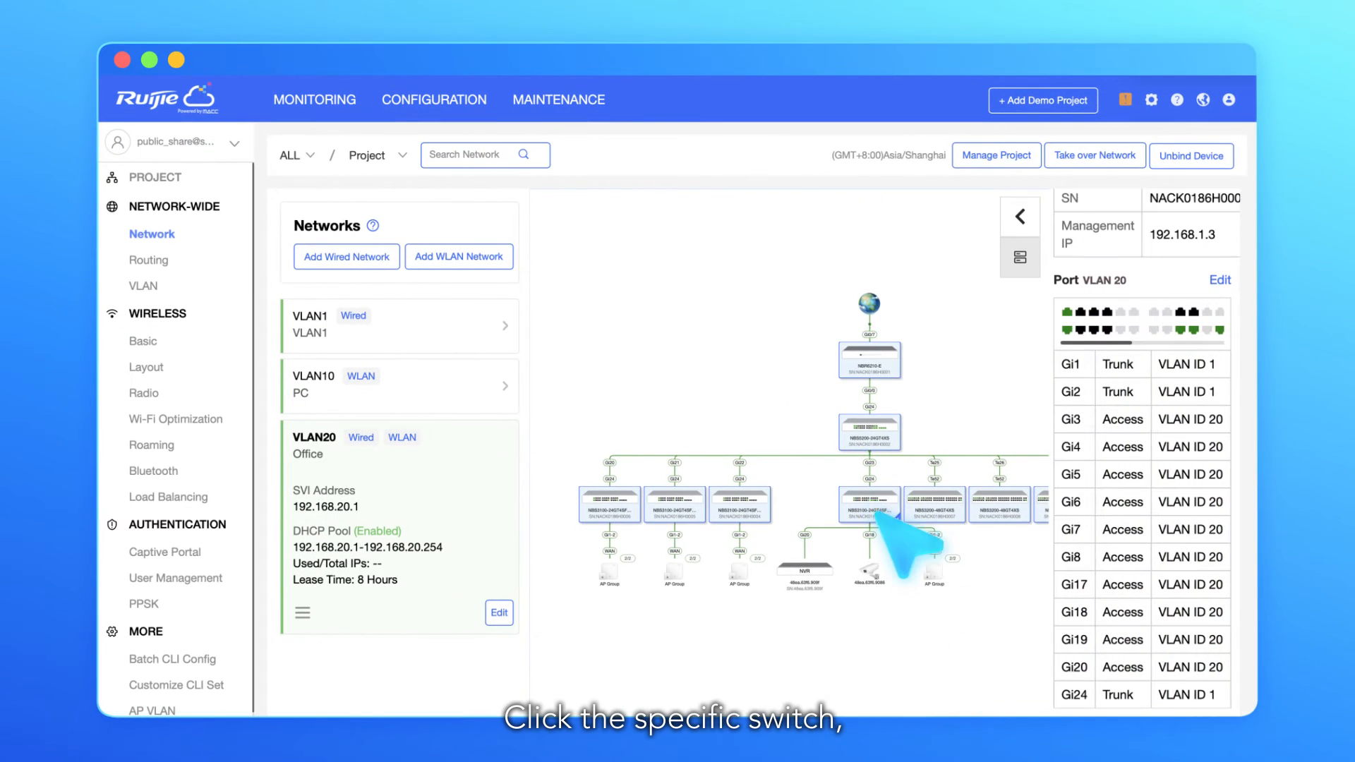
left_click(870, 504)
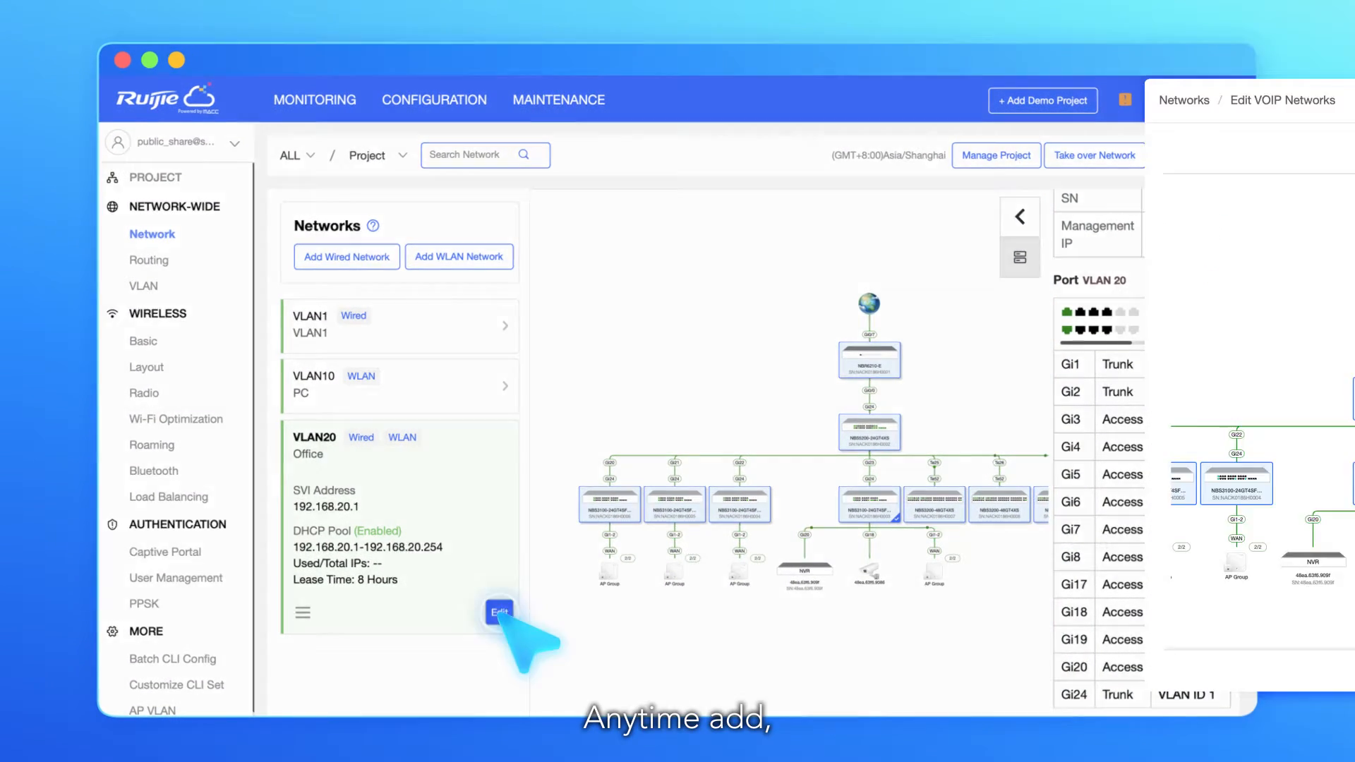
left_click(500, 612)
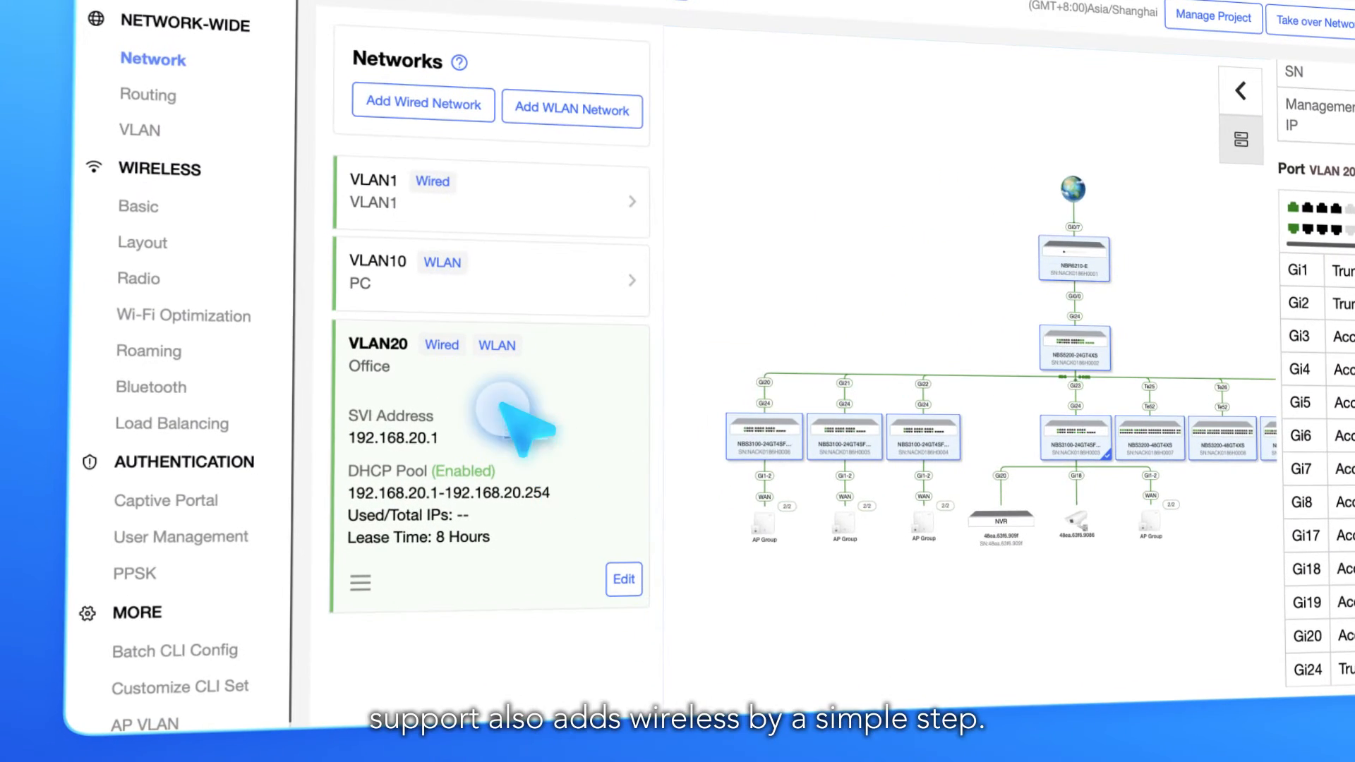
Show the VLAN20 card's actions: Add WLAN Network and delete networks.
left_click(357, 582)
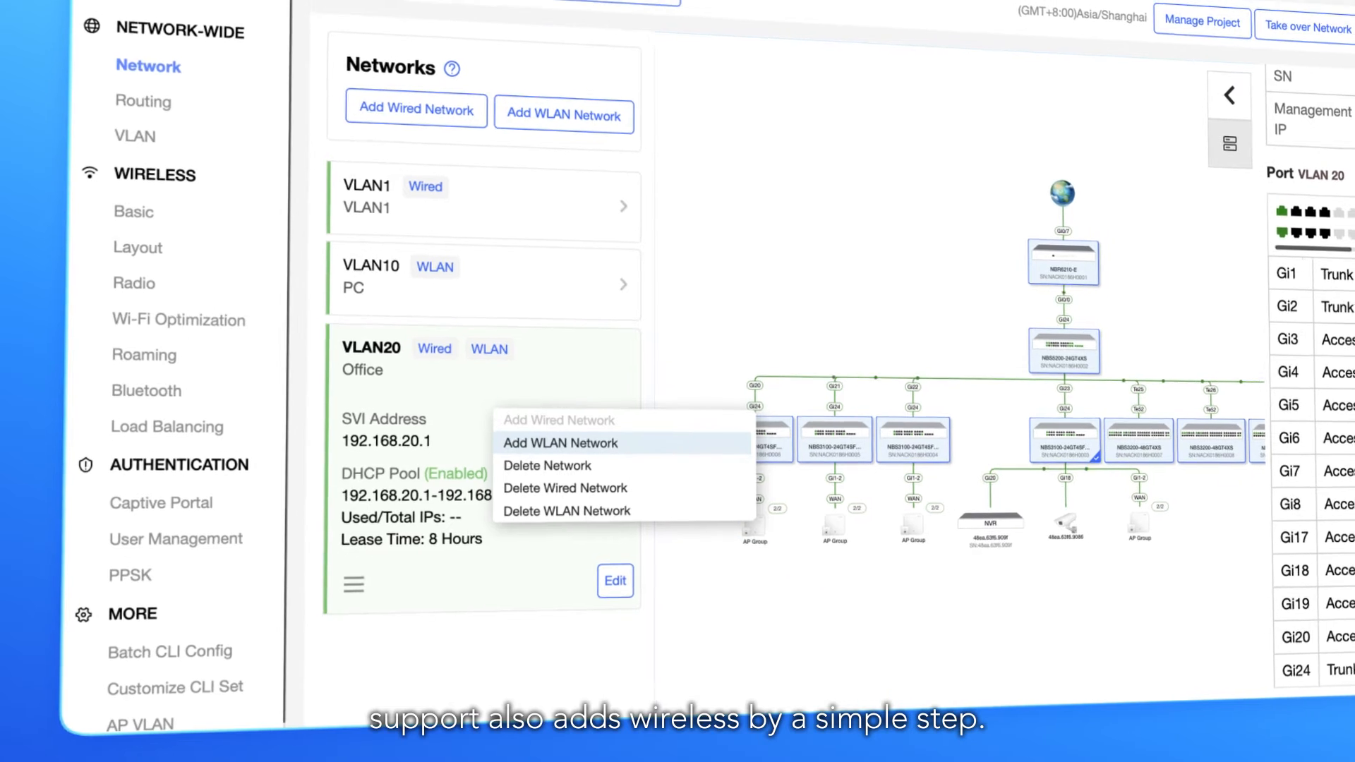